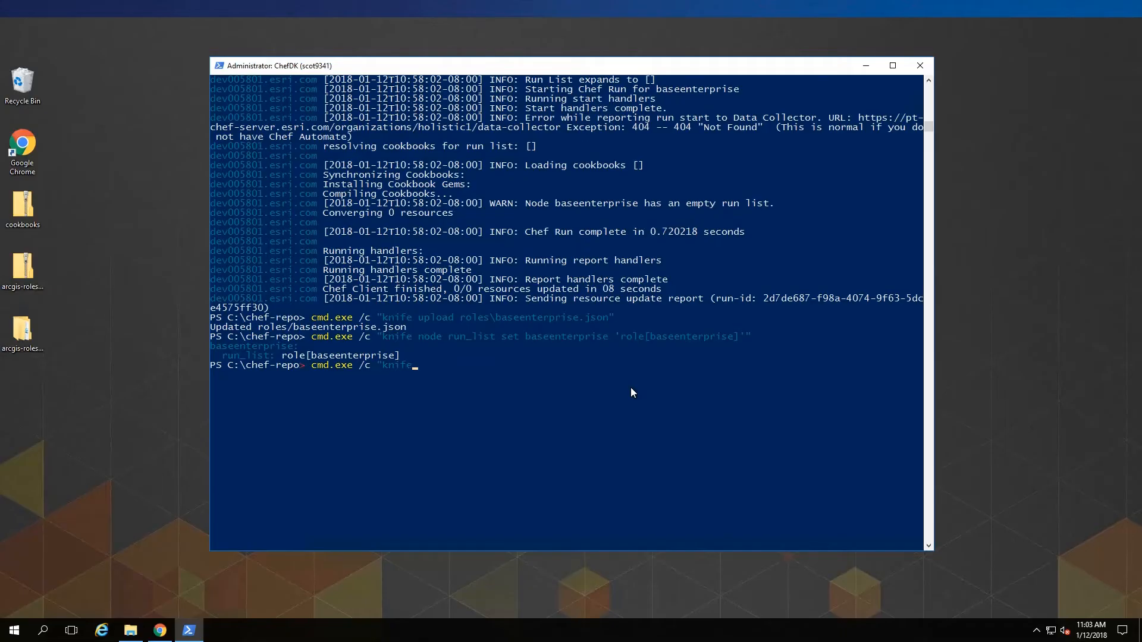
Begin the knife node environment command for the baseenterprise node
text(node environ)
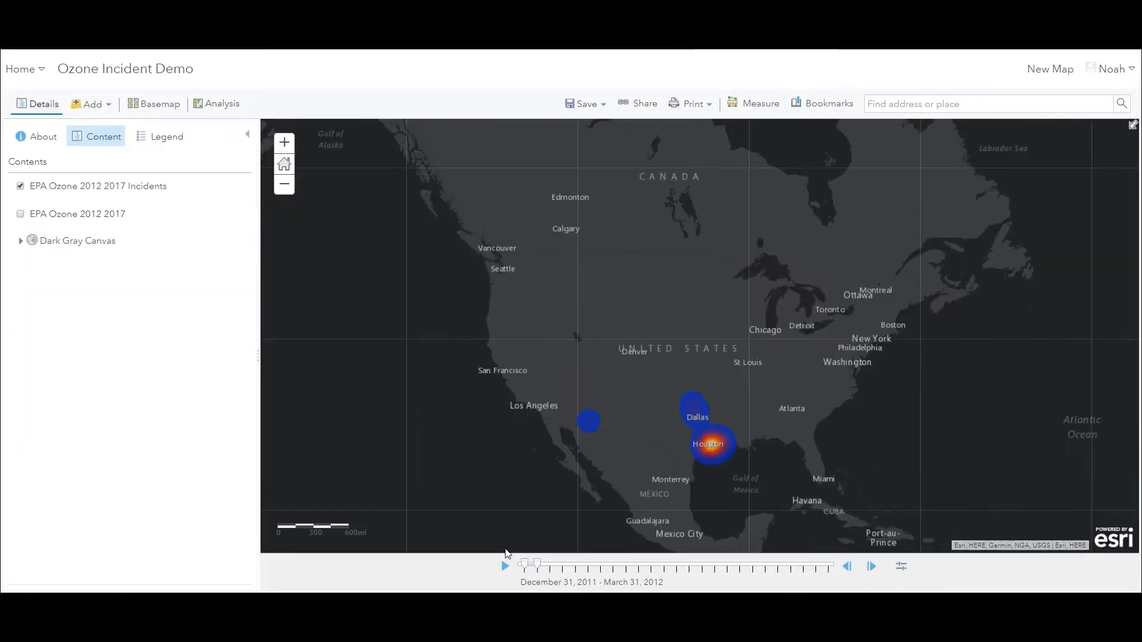
Animate the EPA Ozone 2012 2017 Incidents heat map with the time slider's play control
click(504, 565)
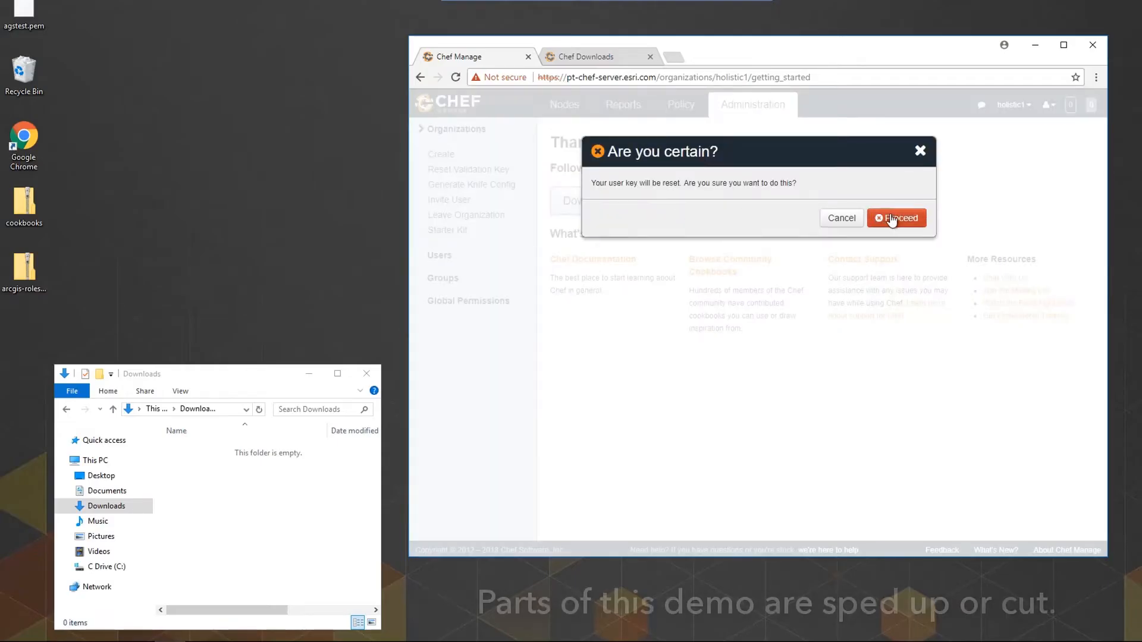
Confirm the key reset for the starter kit, then download the Windows 2016 x86_64 ChefDK 2.4.17 installer
click(898, 219)
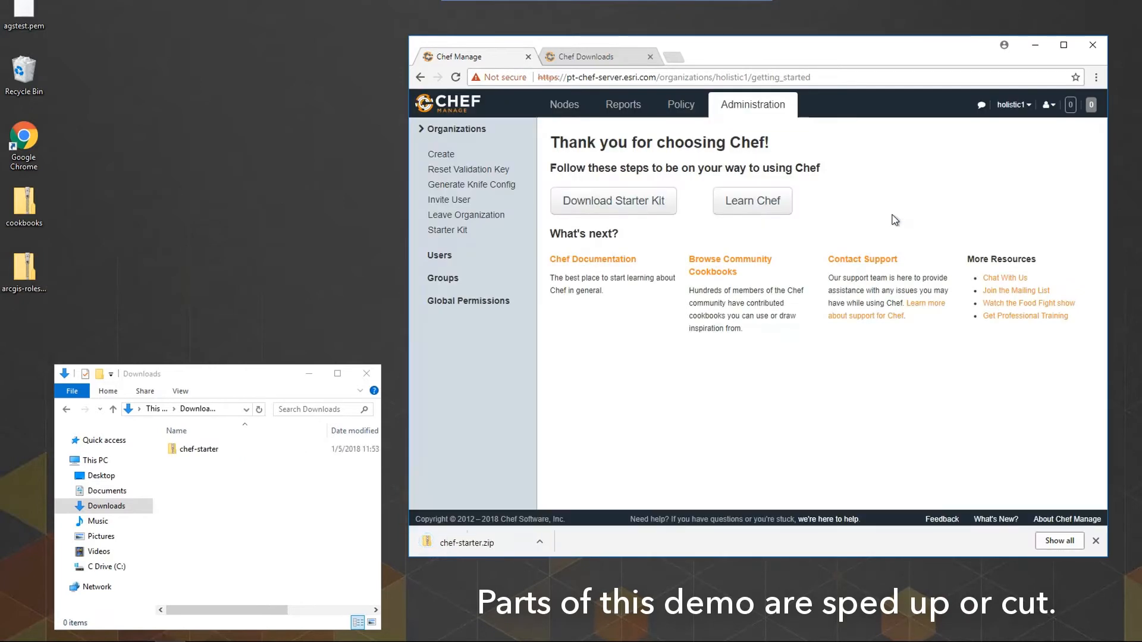
click(587, 55)
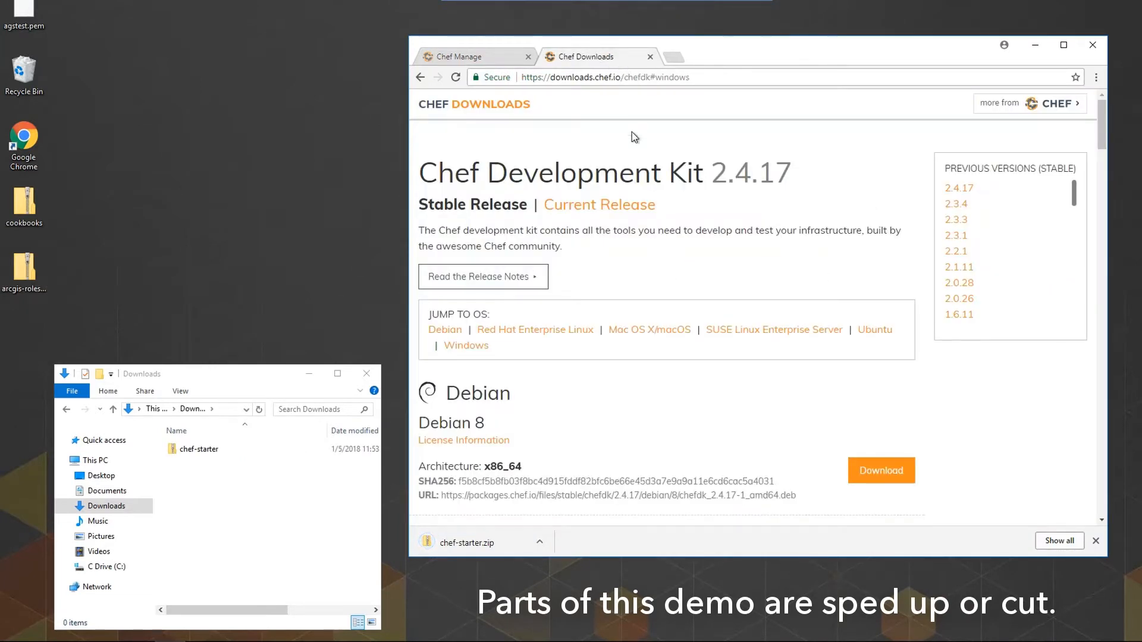
click(466, 345)
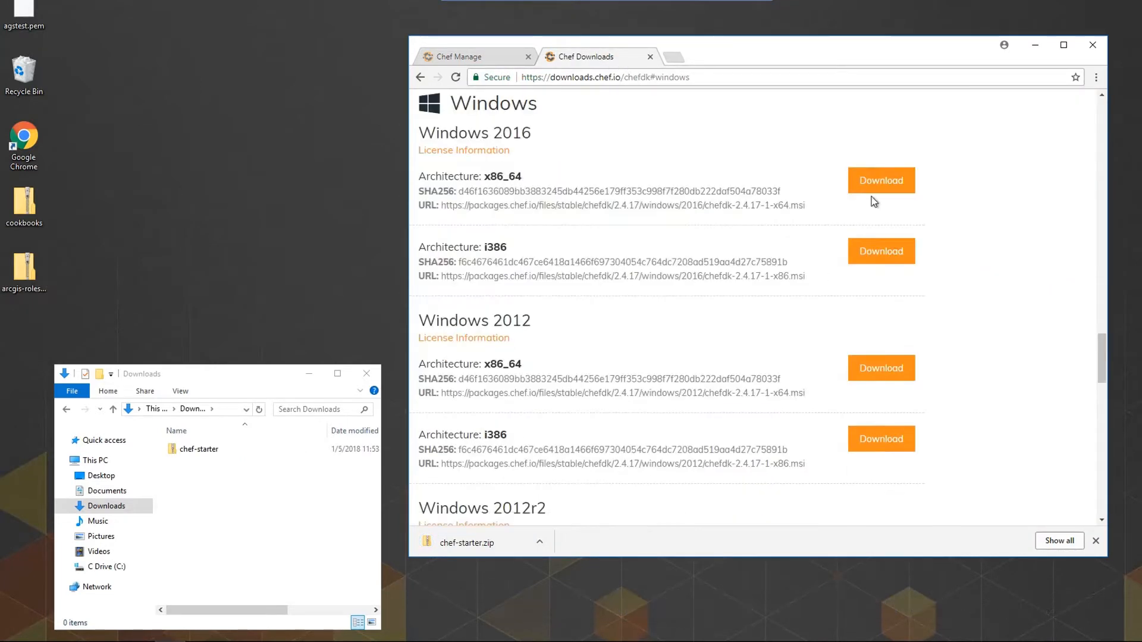
click(881, 181)
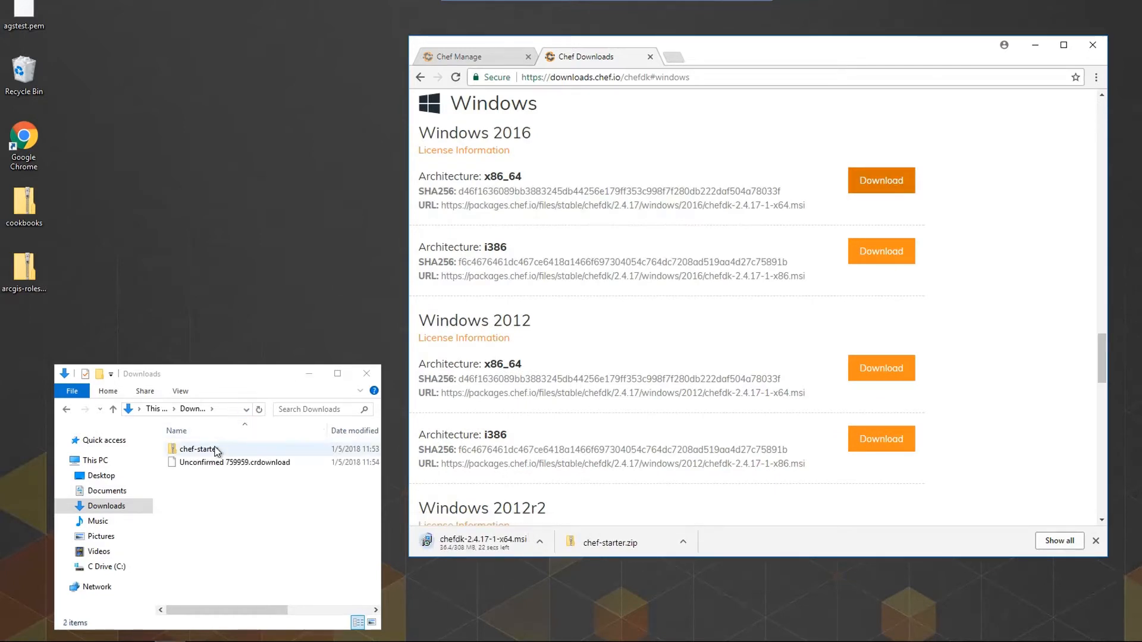
Extract chef-starter.zip to C:, creating the chef-repo folder
right_click(200, 450)
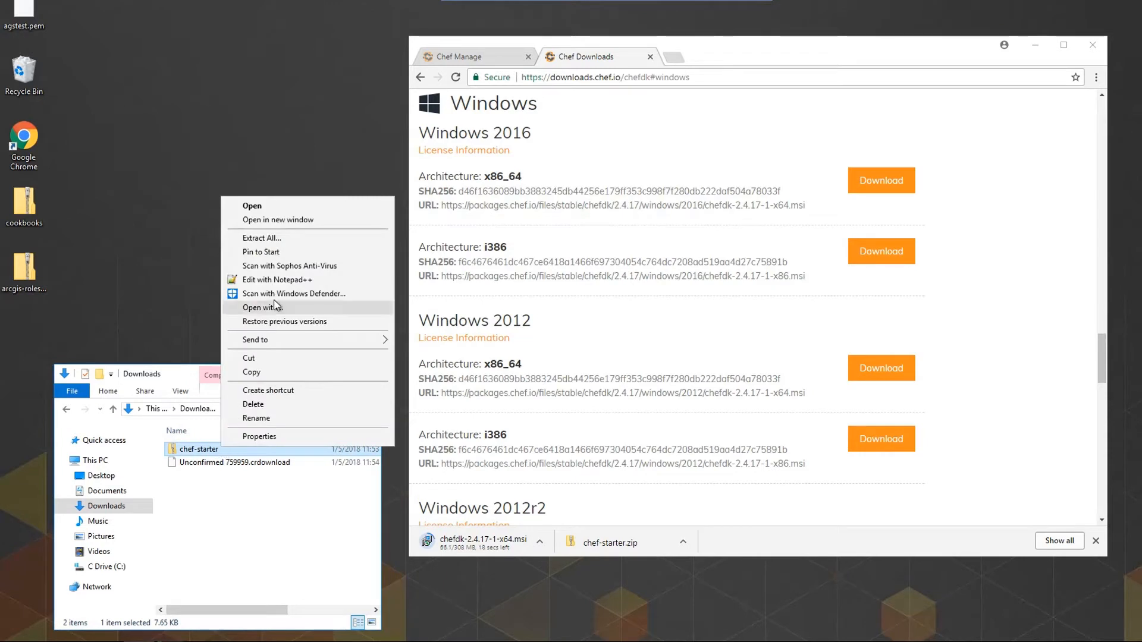
click(262, 238)
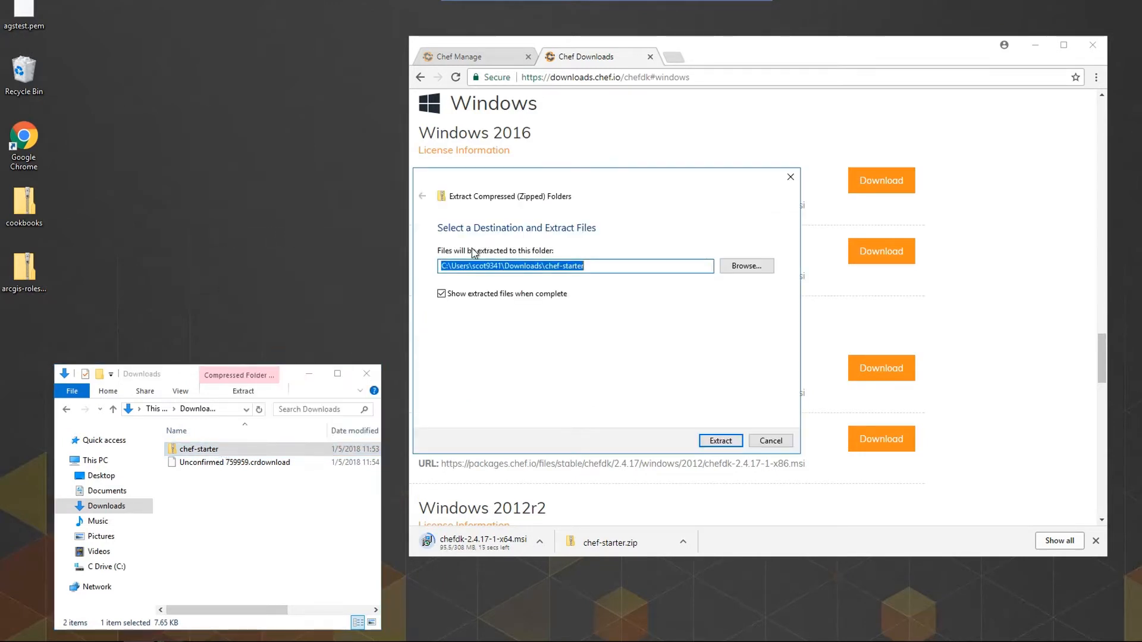
text(C:)
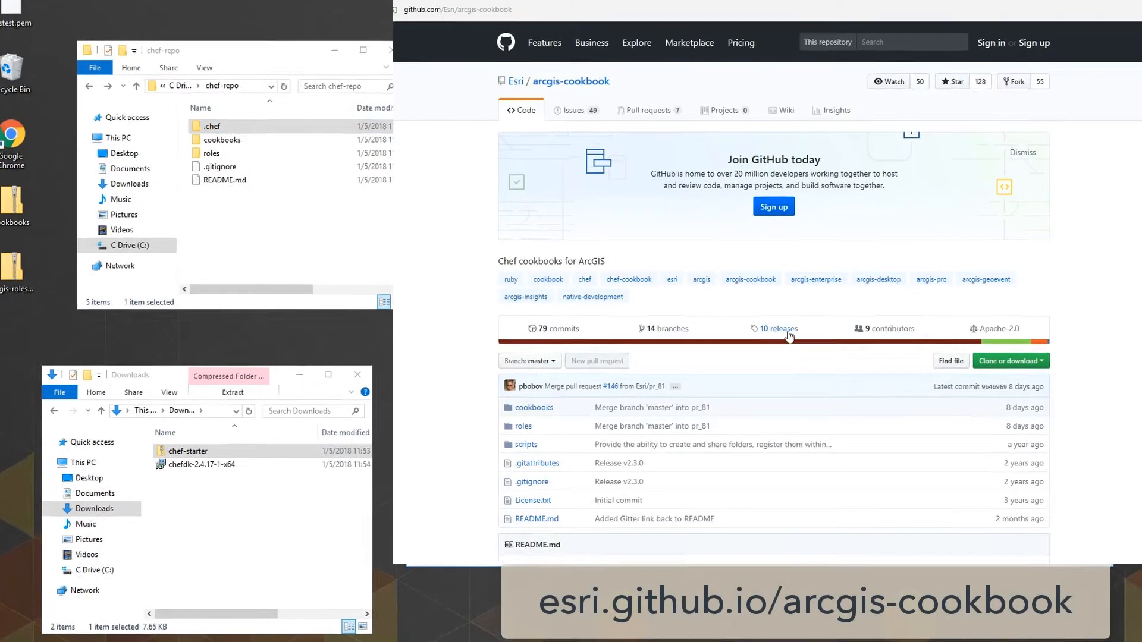
Extract the cookbooks archive into C:\chef-repo\cookbooks and bring in the arcgis-roles-106 environments and roles
click(778, 329)
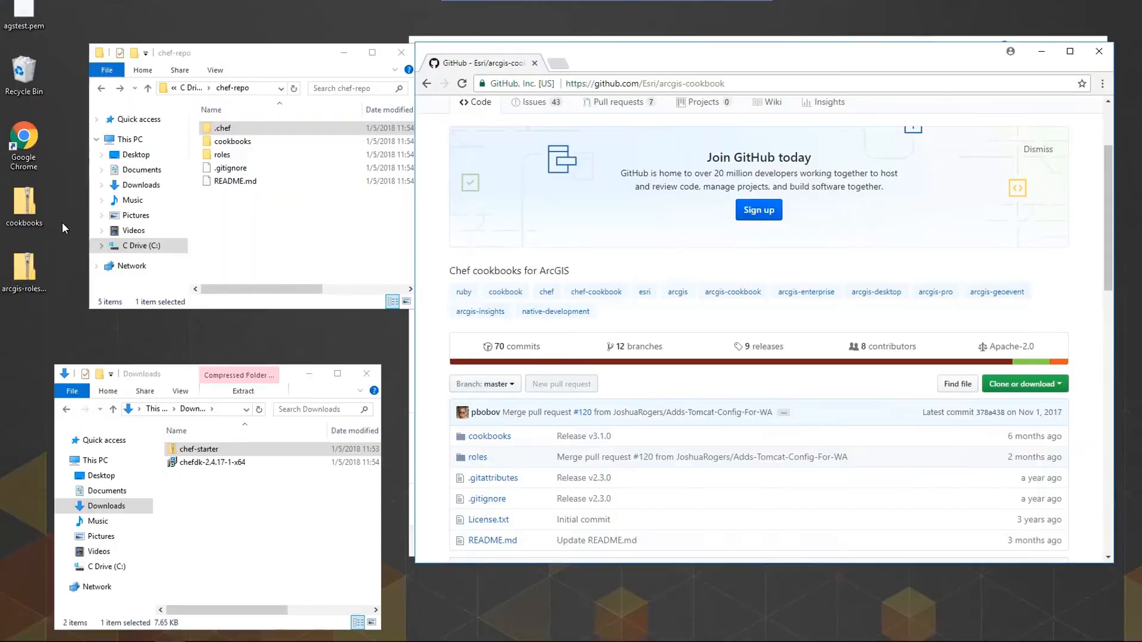
click(73, 237)
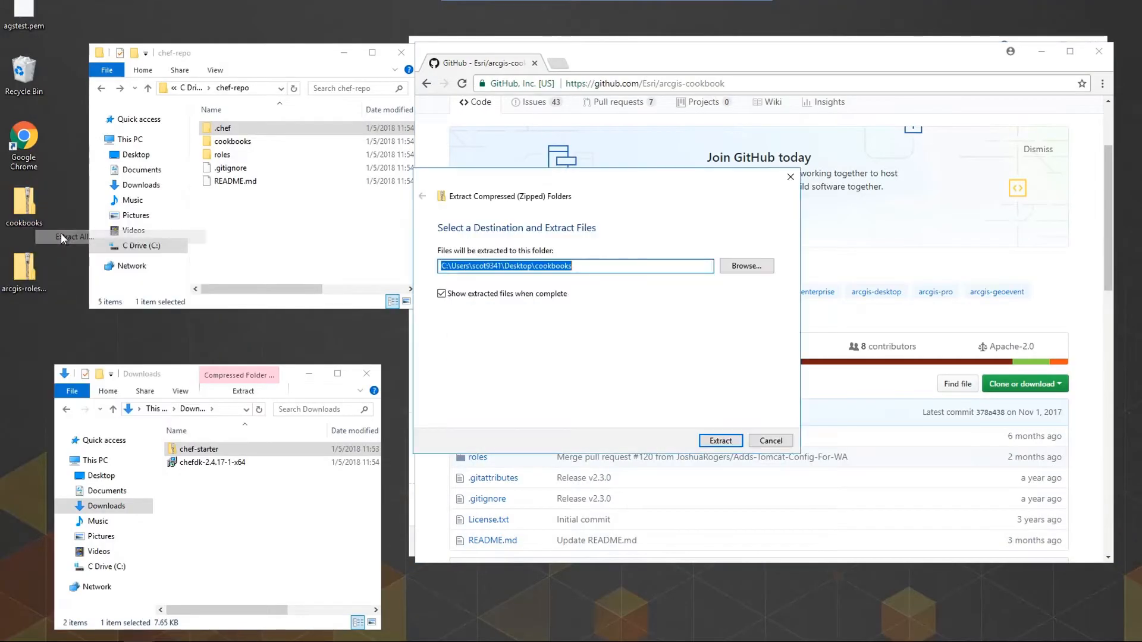
click(721, 440)
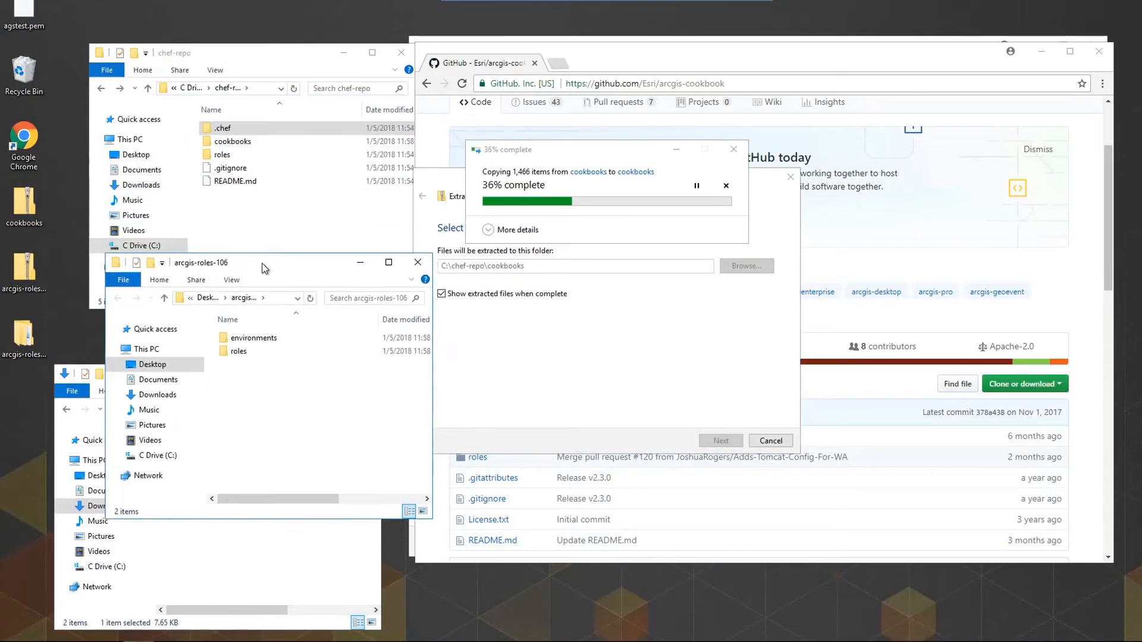
double_click(221, 154)
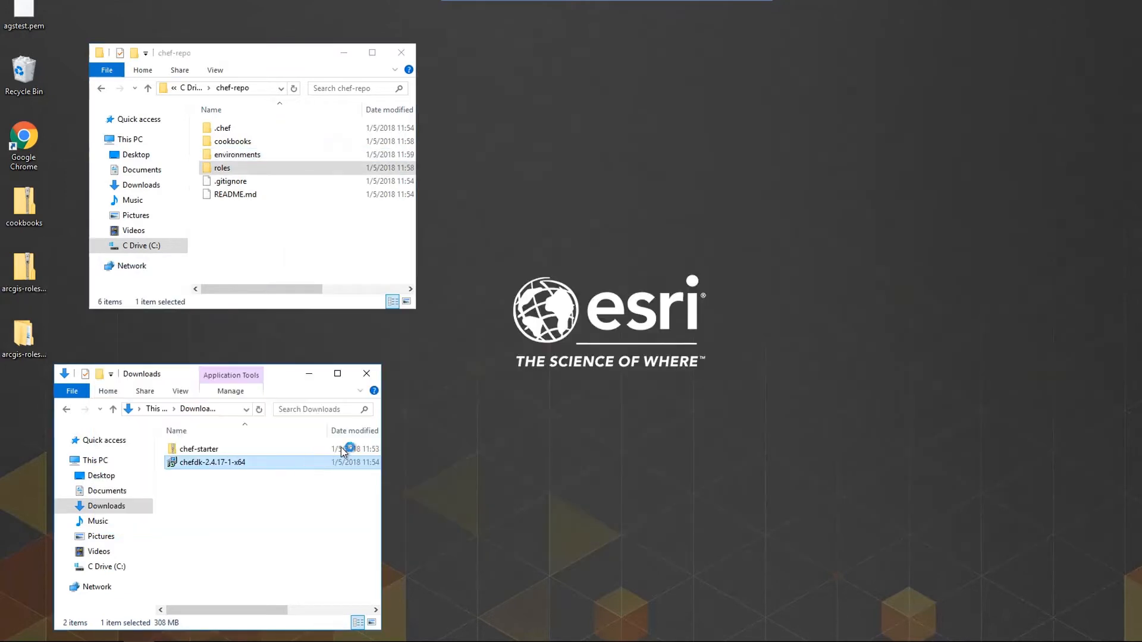
Install Chef Development Kit 2.4.17 from chefdk-2.4.17-1-x64.msi with default features and finish the wizard
double_click(210, 462)
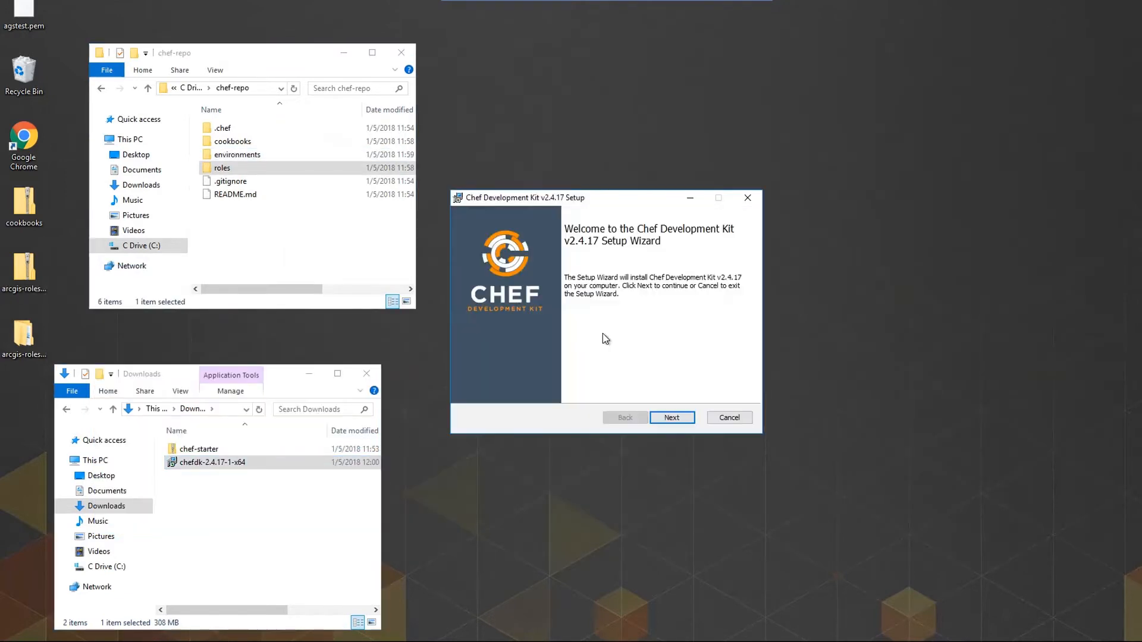
click(672, 418)
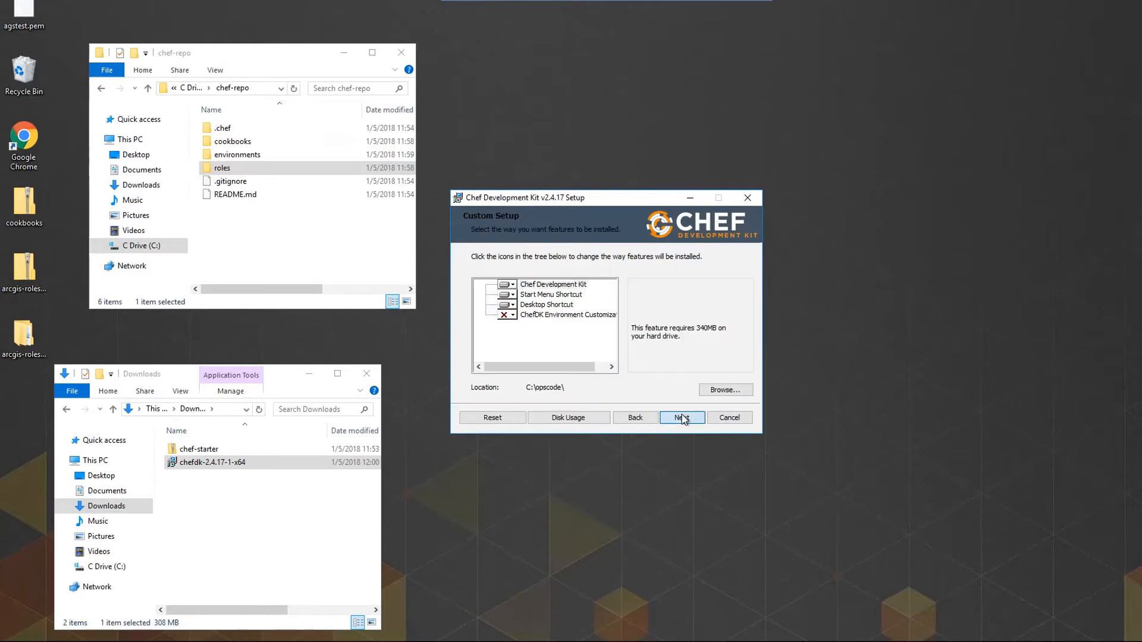
click(682, 418)
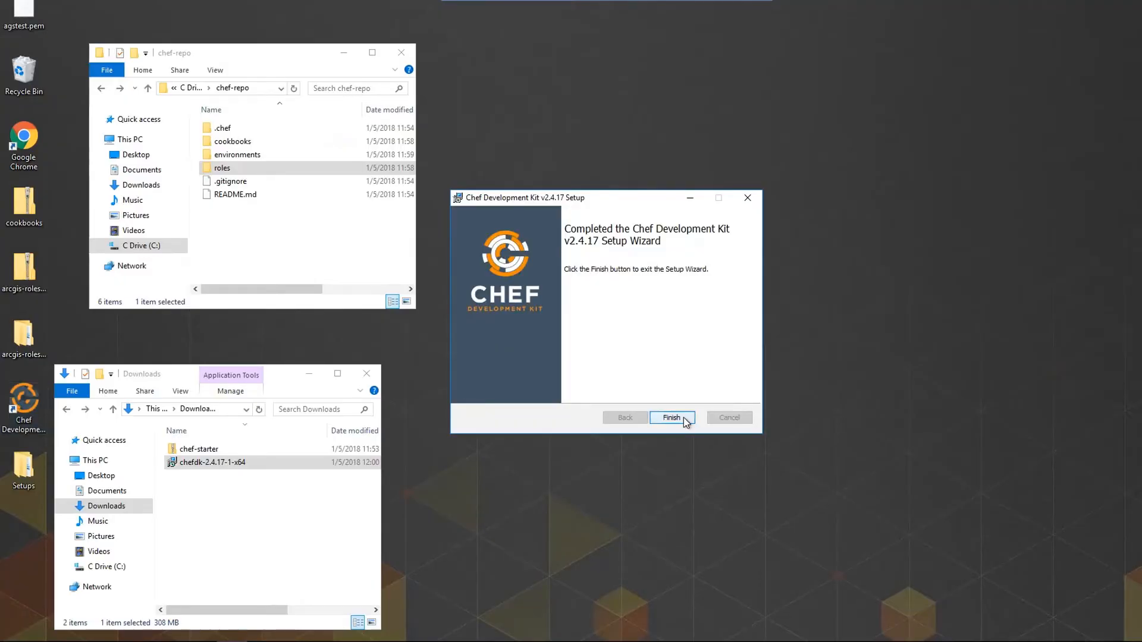
click(671, 417)
text(chef gem)
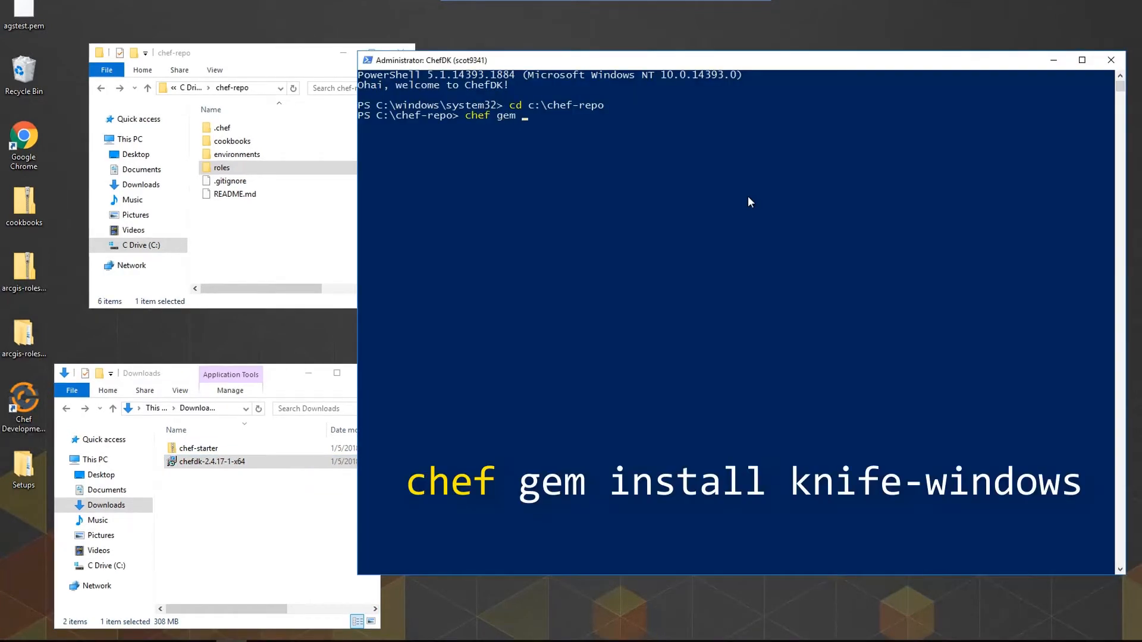
Install the knife-windows gem, verify the Chef server SSL certificate, and upload all cookbooks
text(install knife-windows)
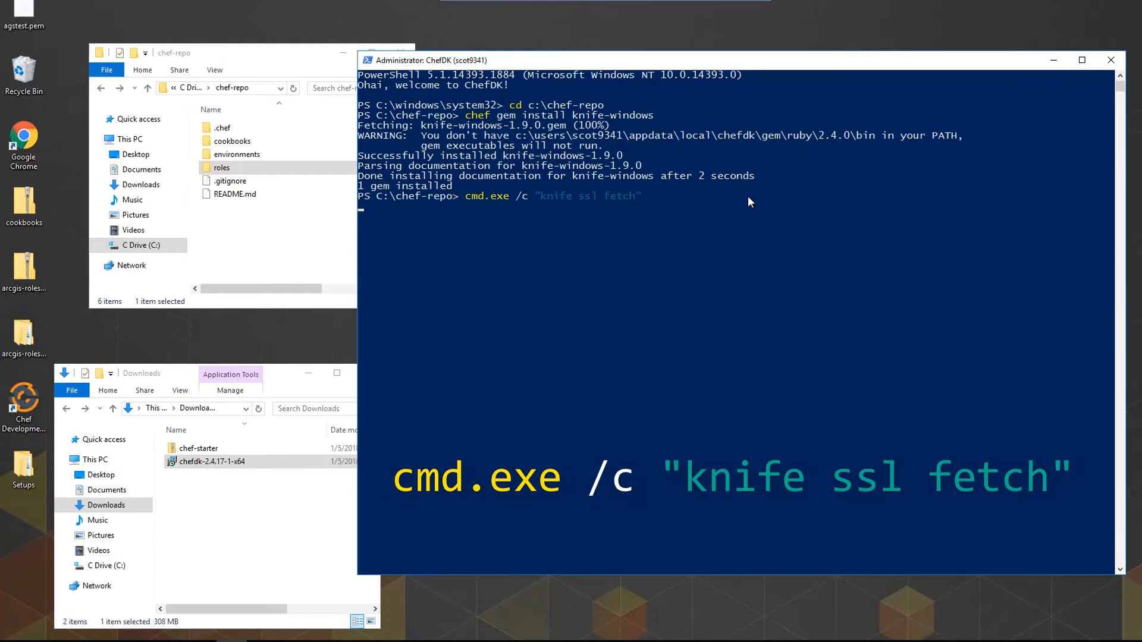
text(knife ssl check")
text(cmd.exe /c "knife cookbook upload)
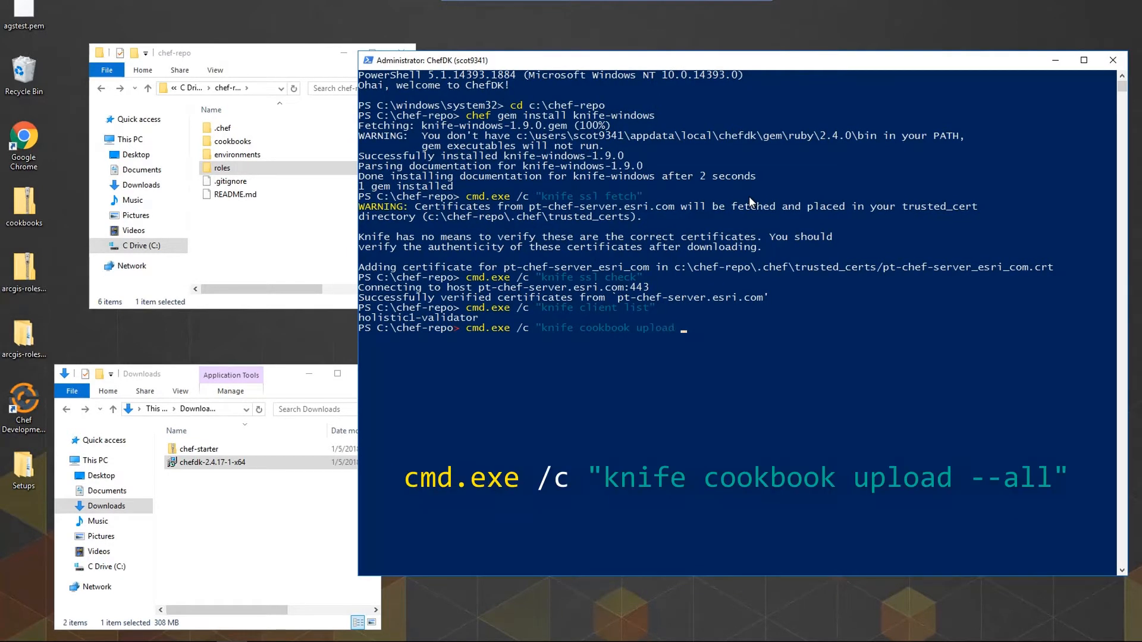
key(Enter)
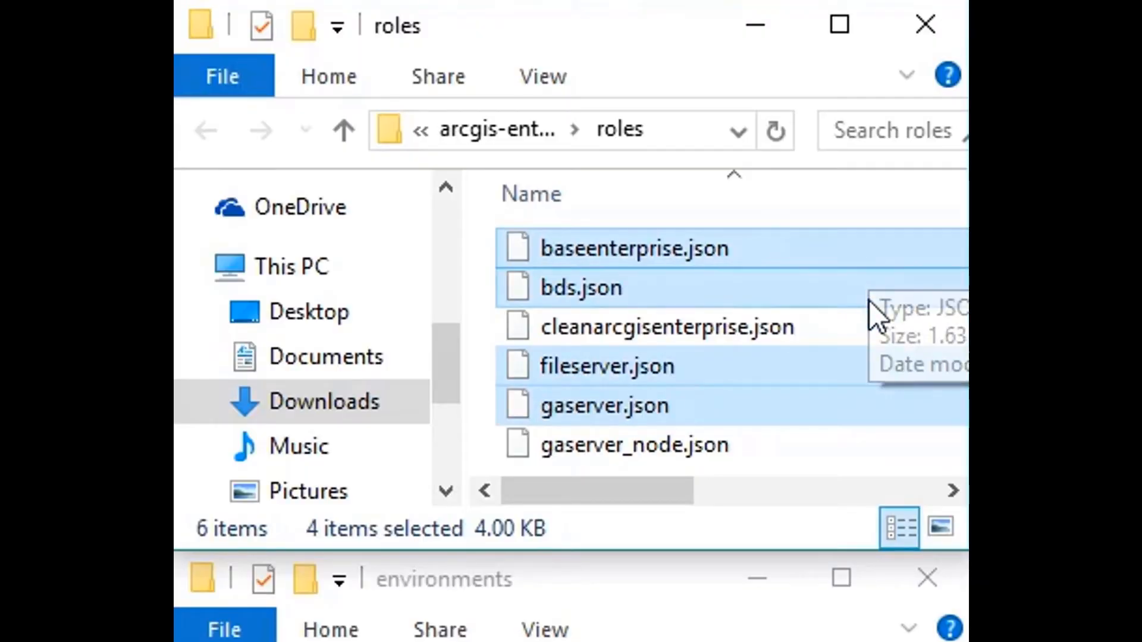
mouse_move(878, 459)
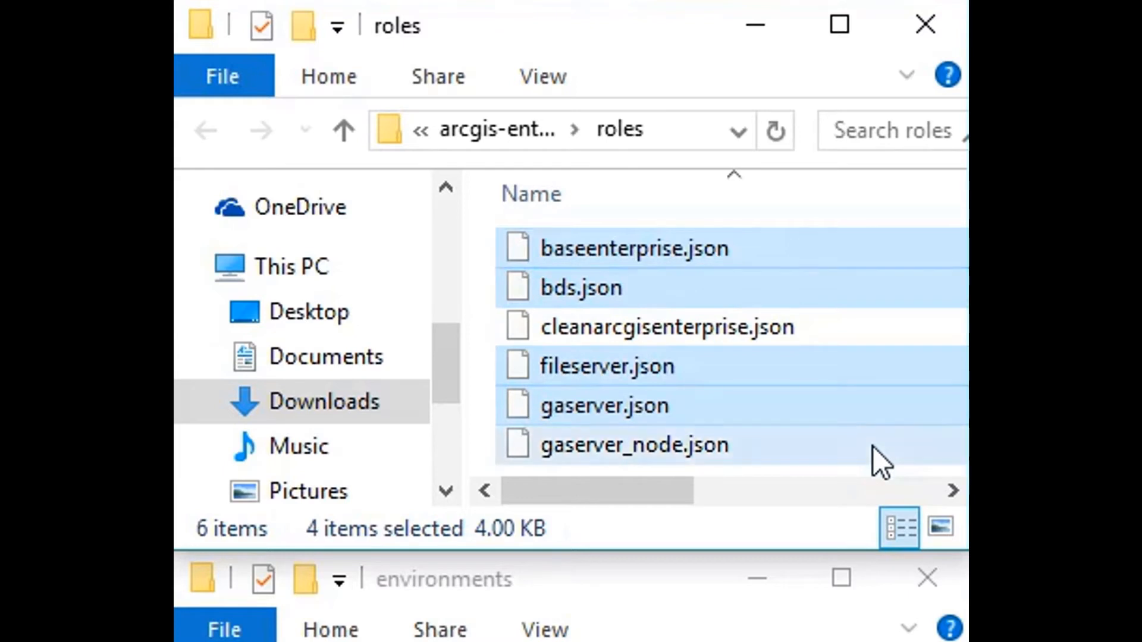
click(632, 445)
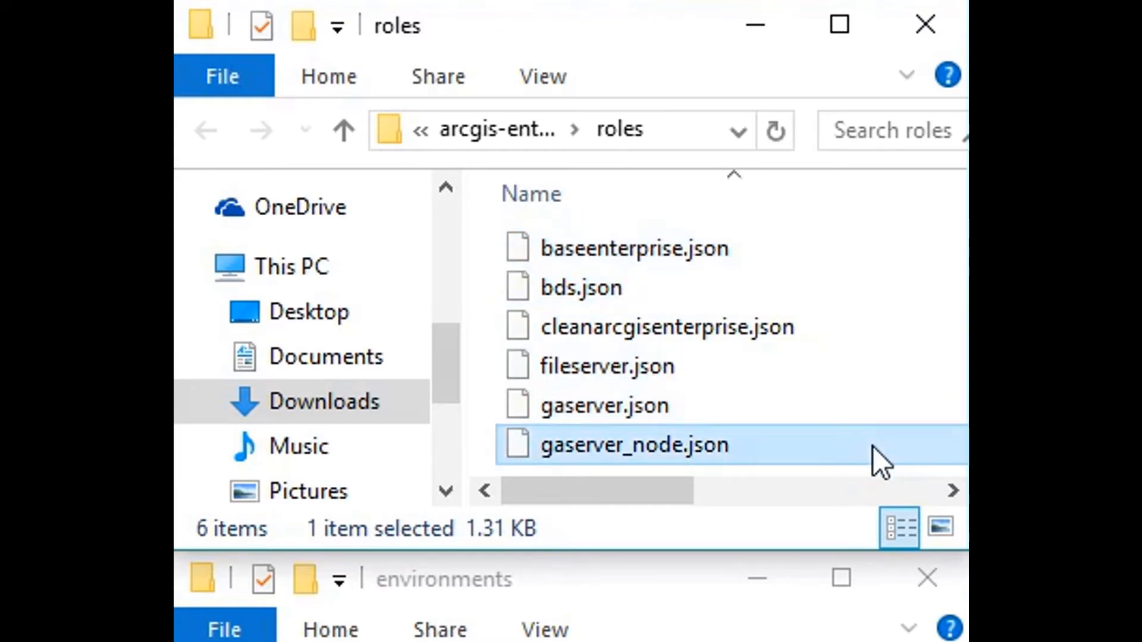
click(667, 328)
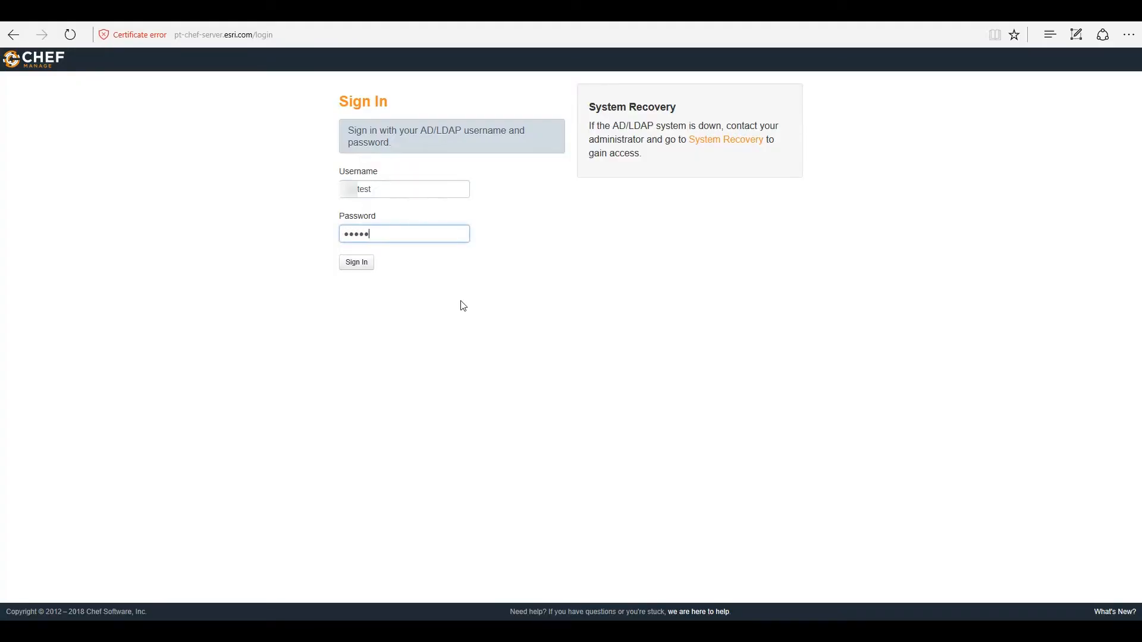
Sign in and review the arcgis-enterprise cookbook's geoanalytics.rb attributes
click(357, 262)
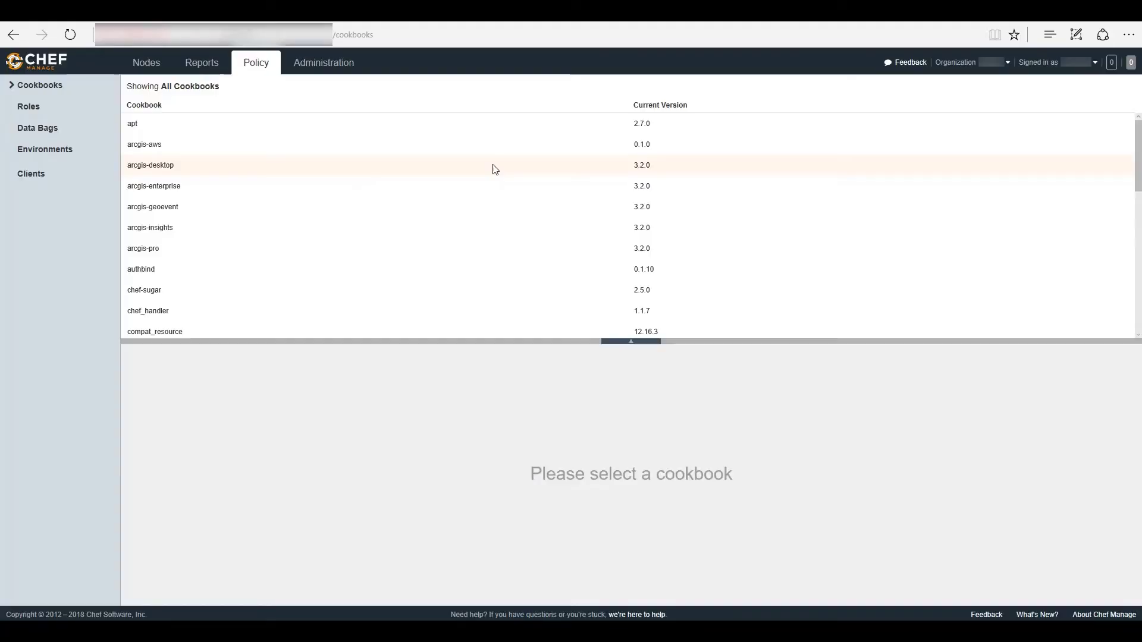
click(153, 186)
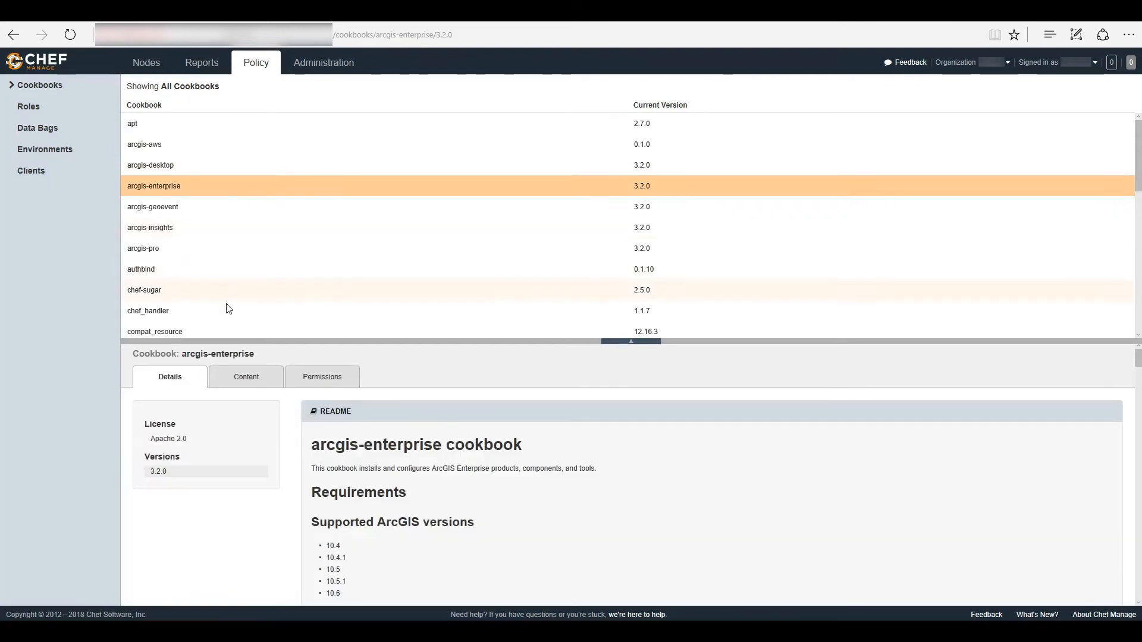
click(247, 376)
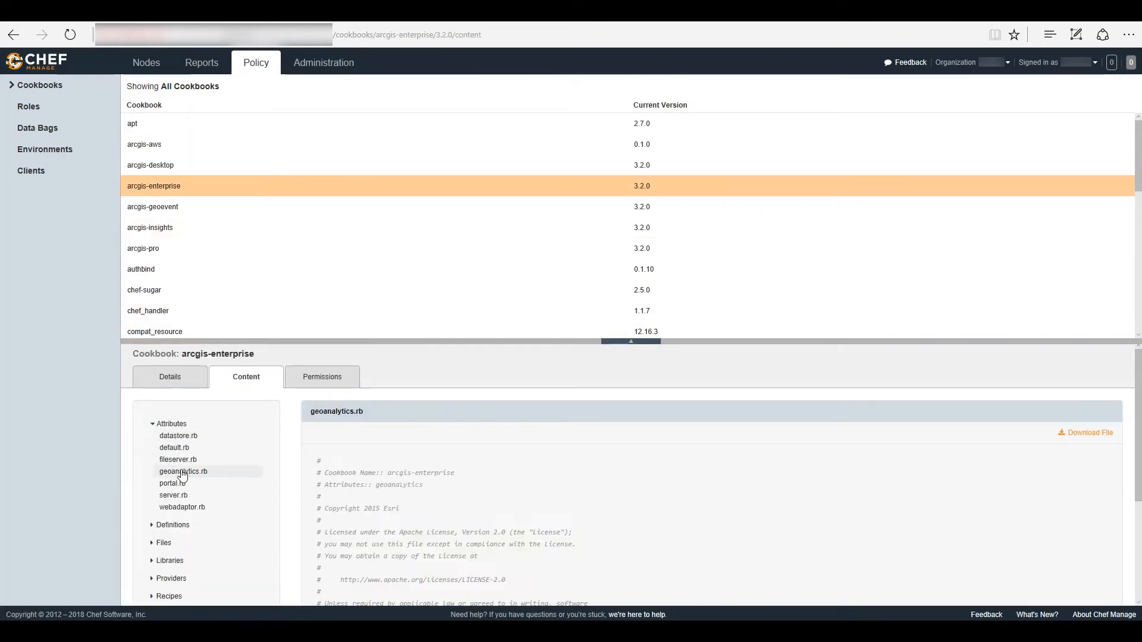
View the demo environment's details from the Environments list
click(45, 150)
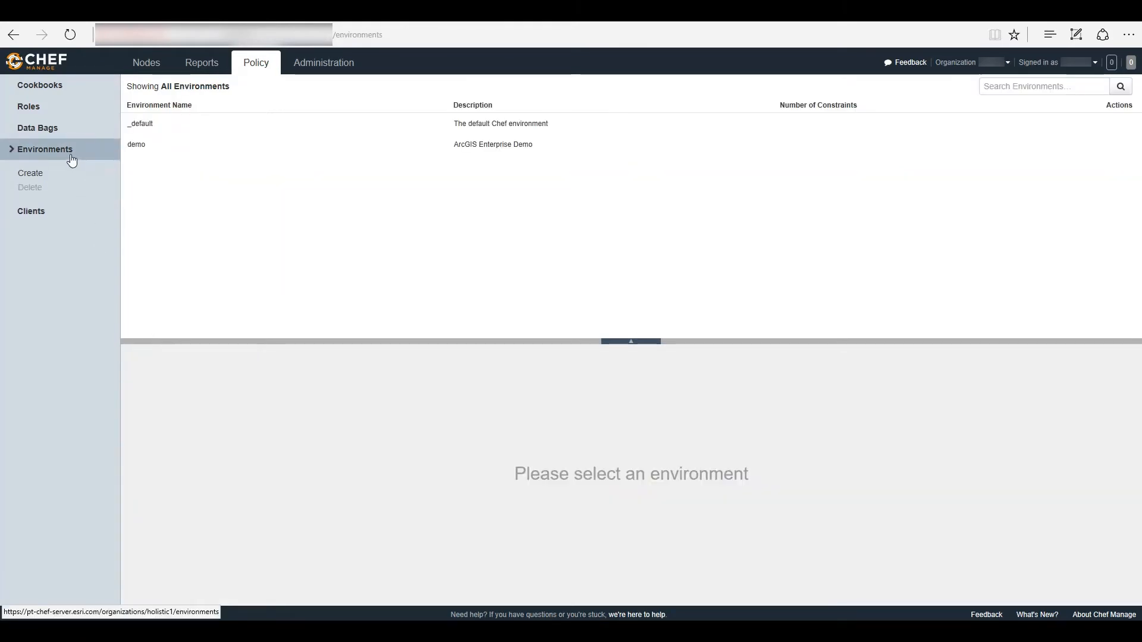
click(136, 144)
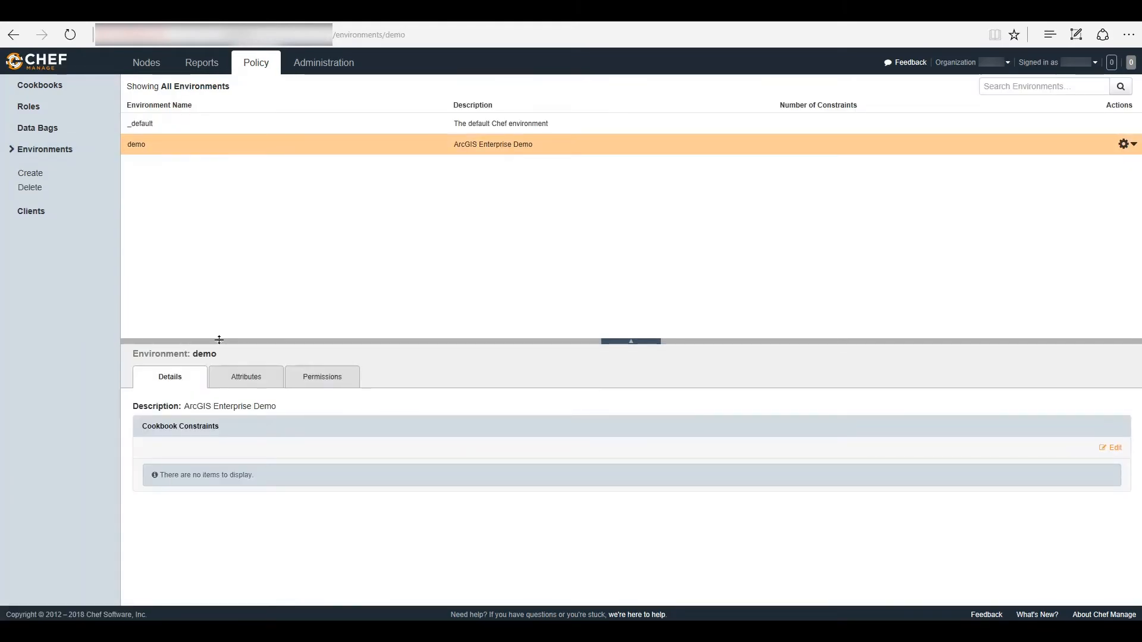
click(245, 376)
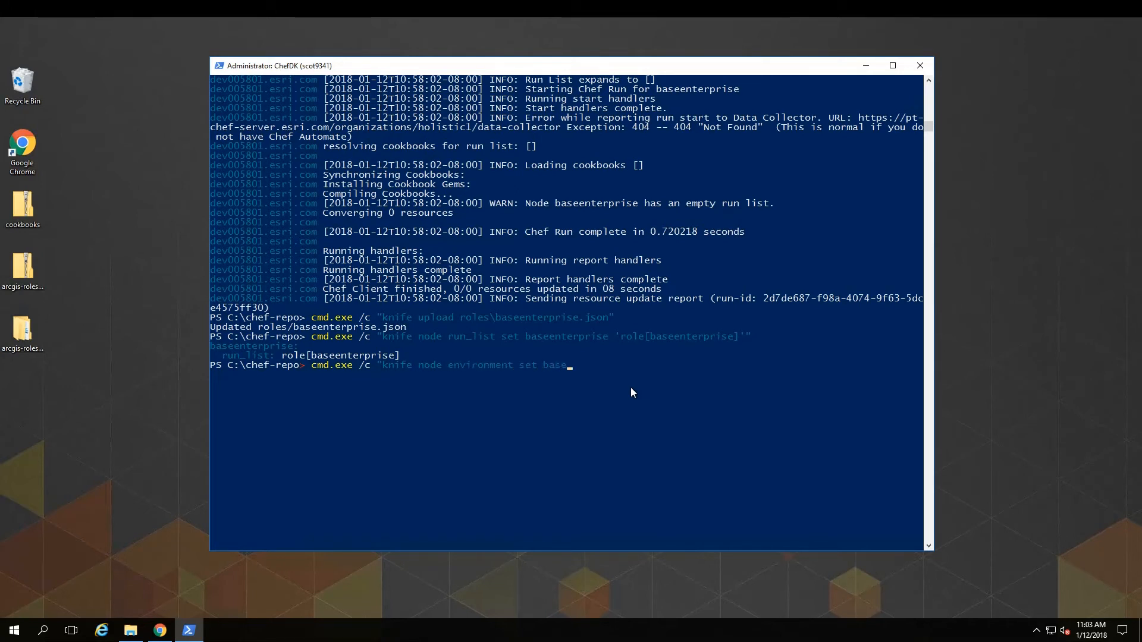
Assign the baseenterprise node to the demo environment with knife node environment set
text(enterprise dem)
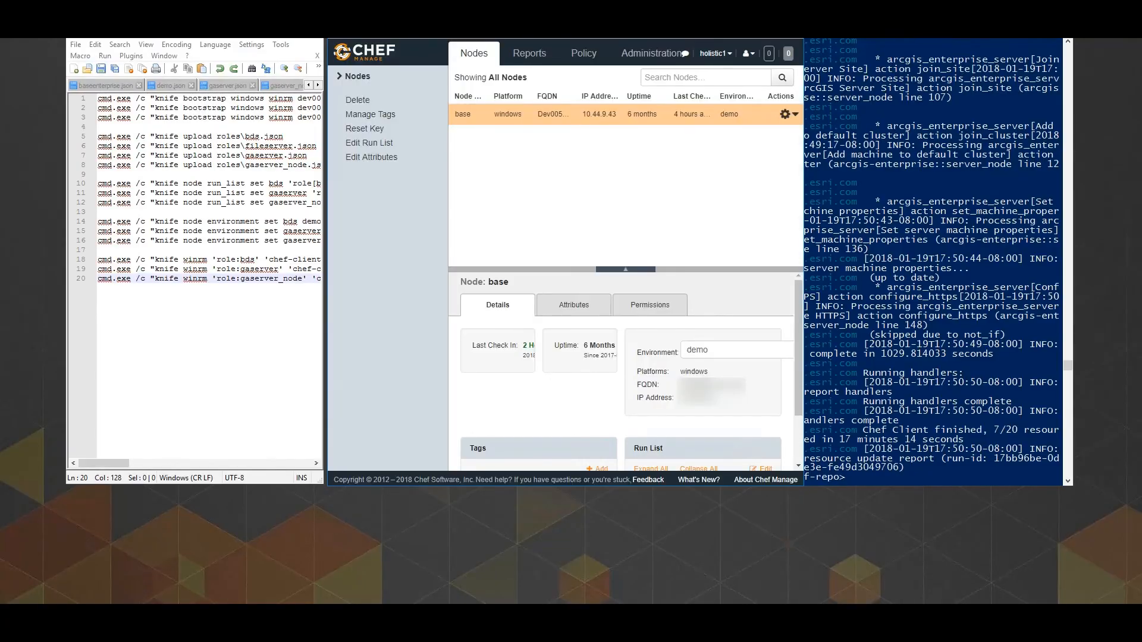
Browse the server's data bags and environments, then review the gaserver role's details
click(583, 54)
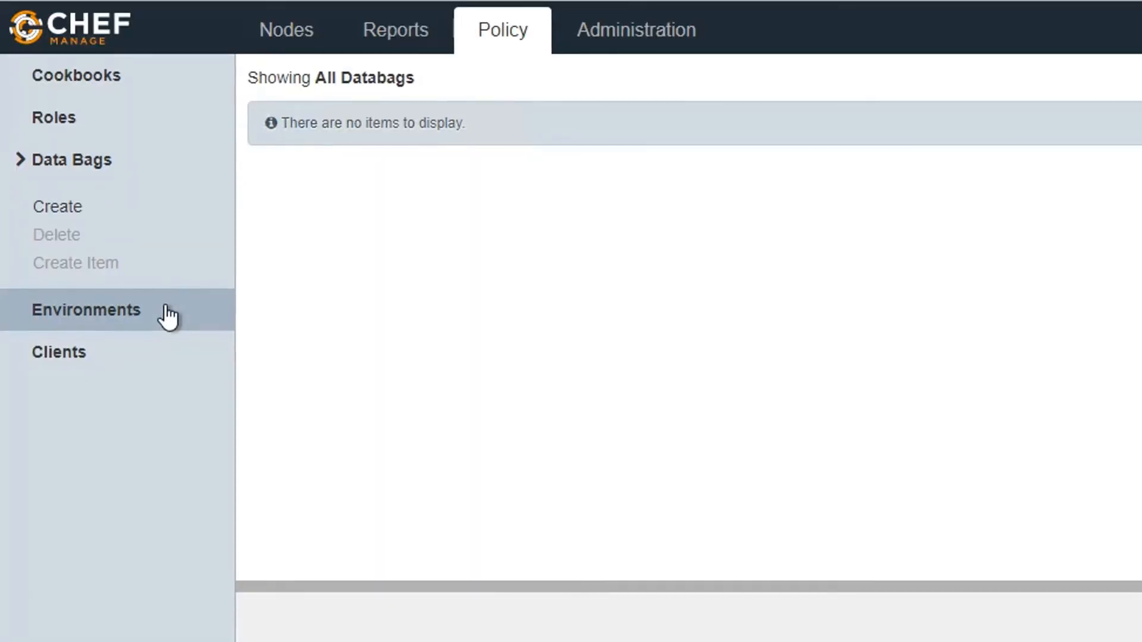
click(58, 352)
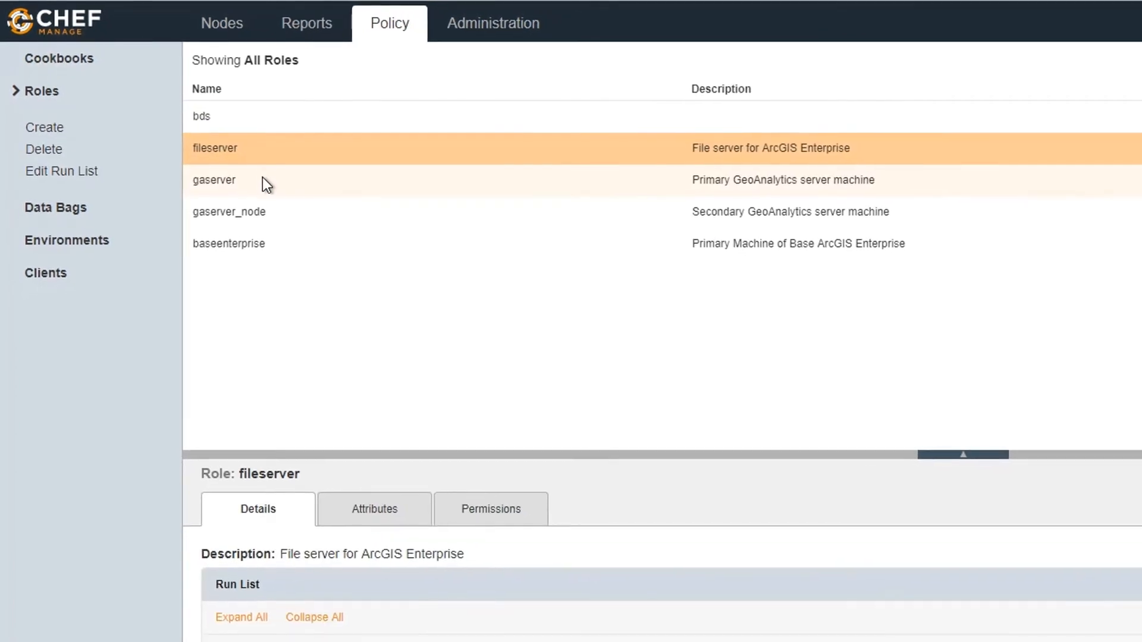
click(220, 23)
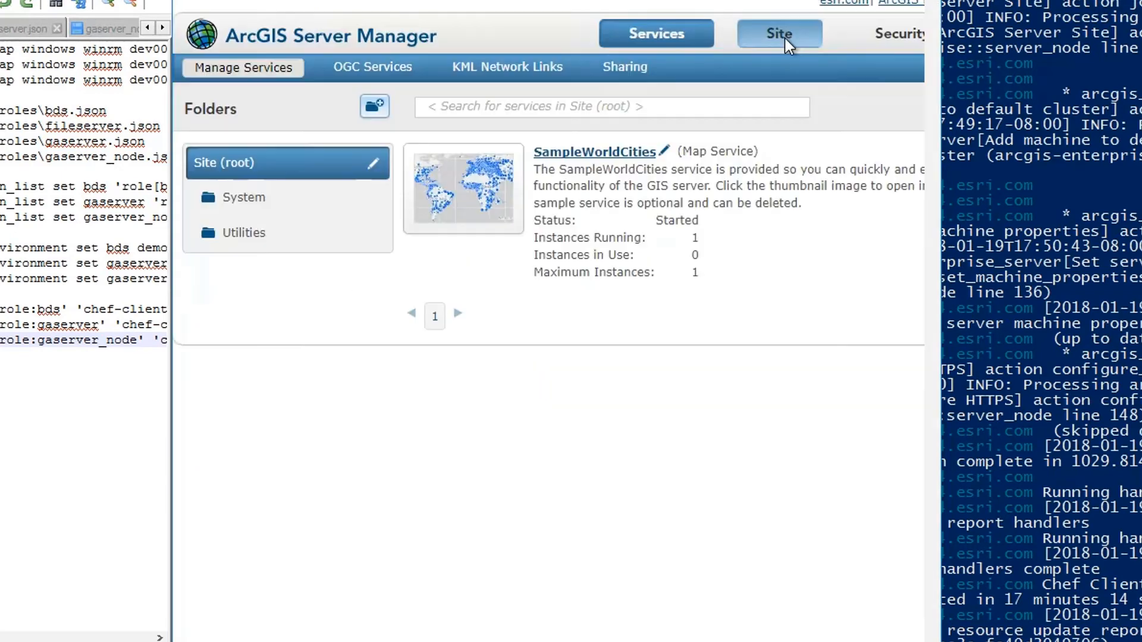
Validate all registered ArcGIS_Data_Store entries from the Site Data Stores page
click(778, 33)
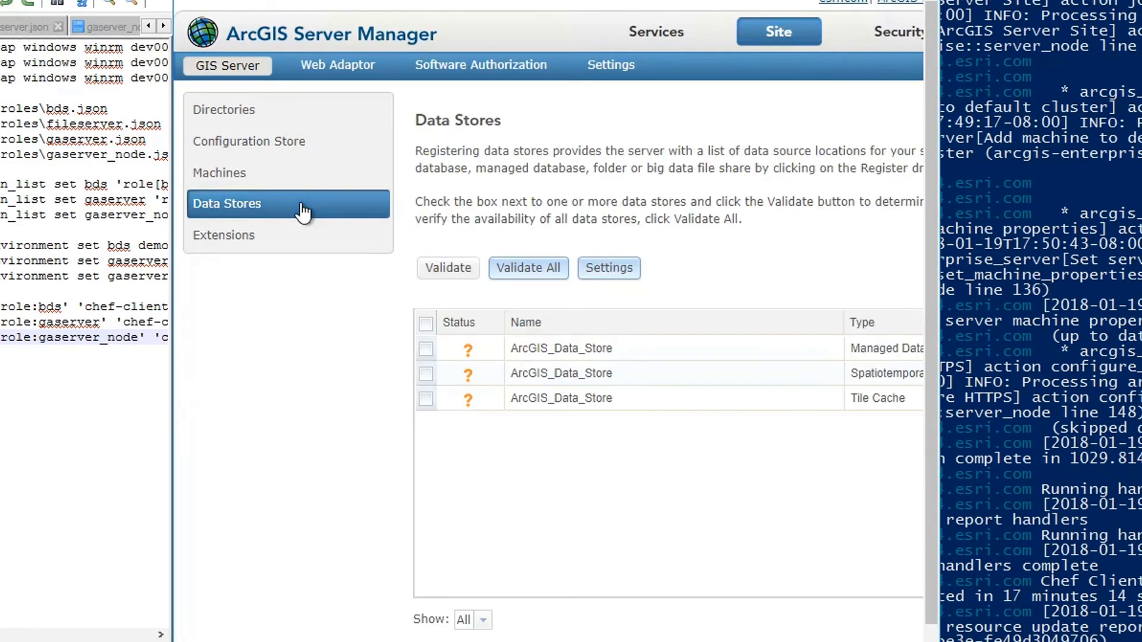
click(528, 267)
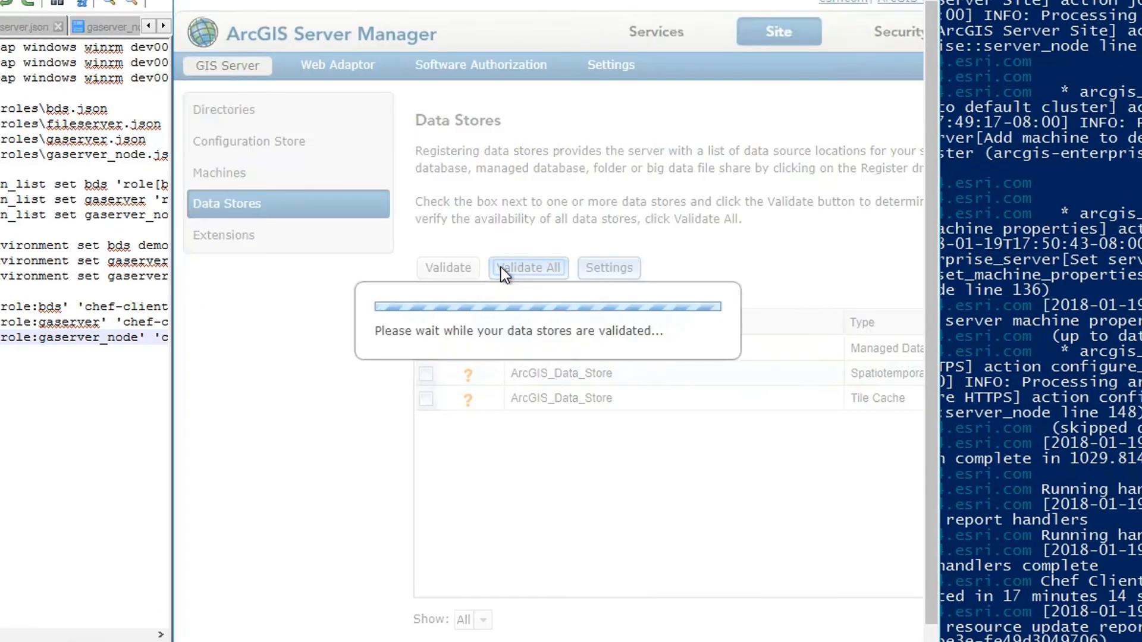
click(528, 268)
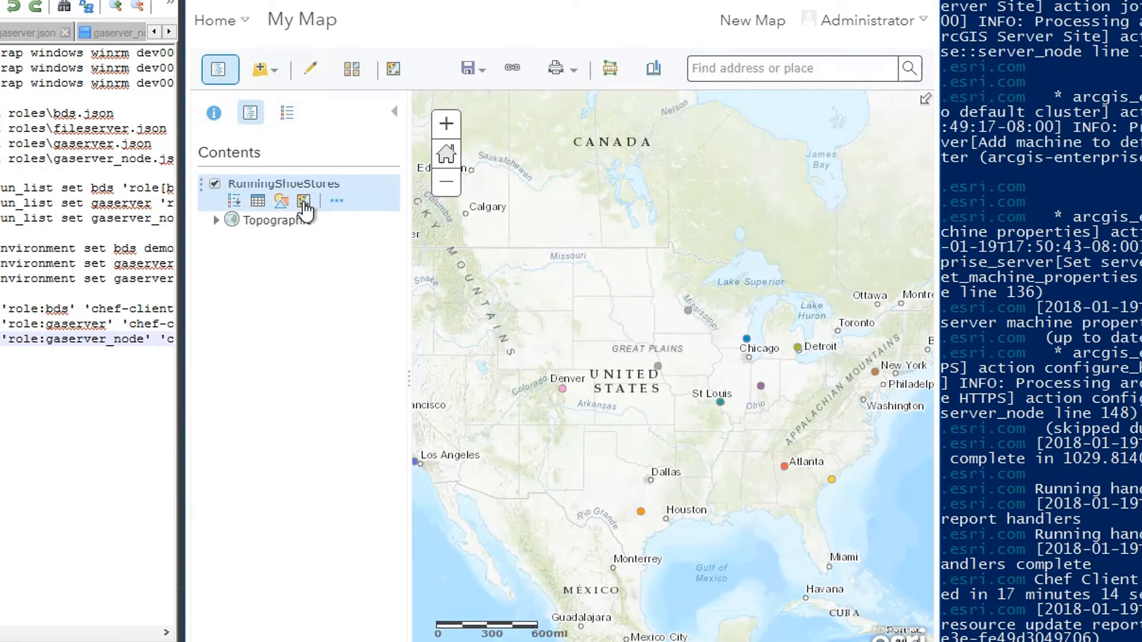
Launch Perform Analysis on RunningShoeStores and show the GeoAnalytics Summarize Data tools
click(392, 69)
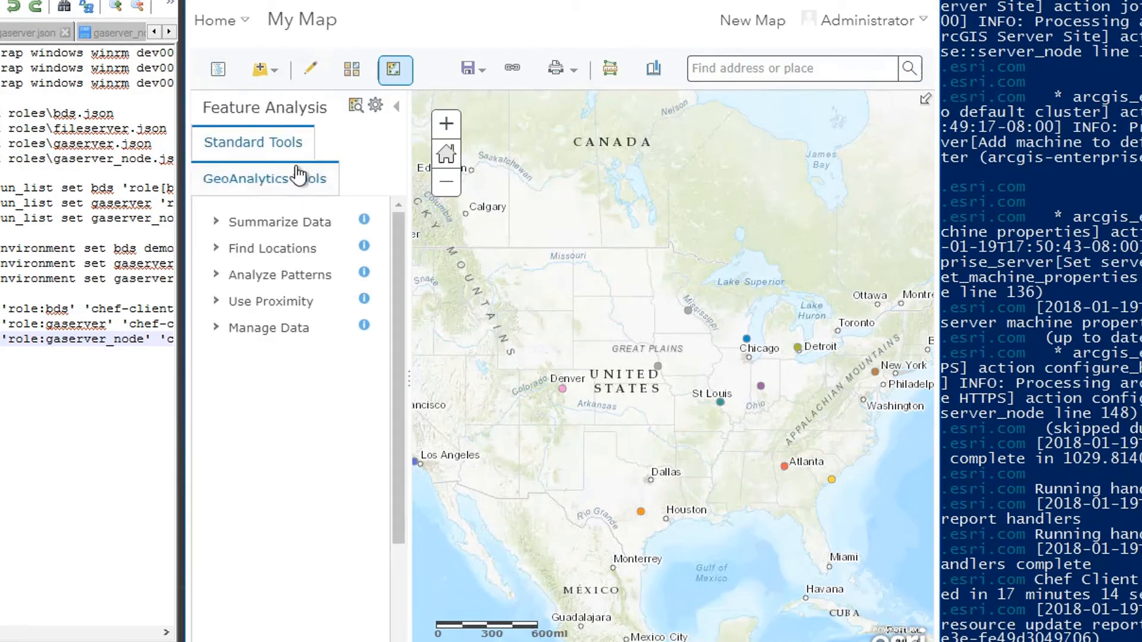
click(279, 221)
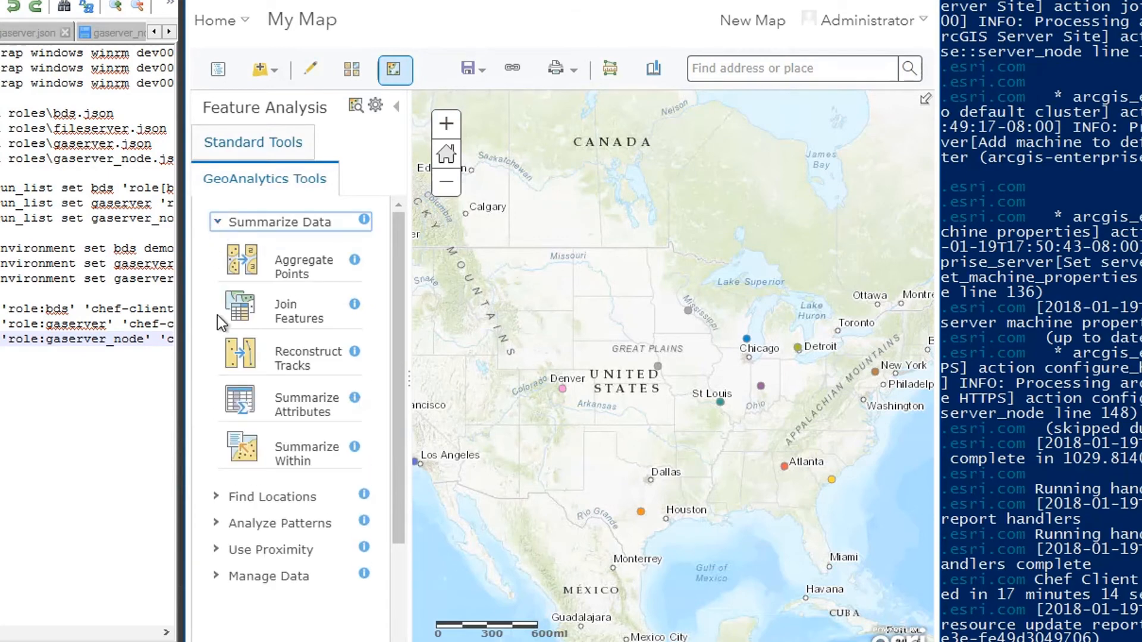